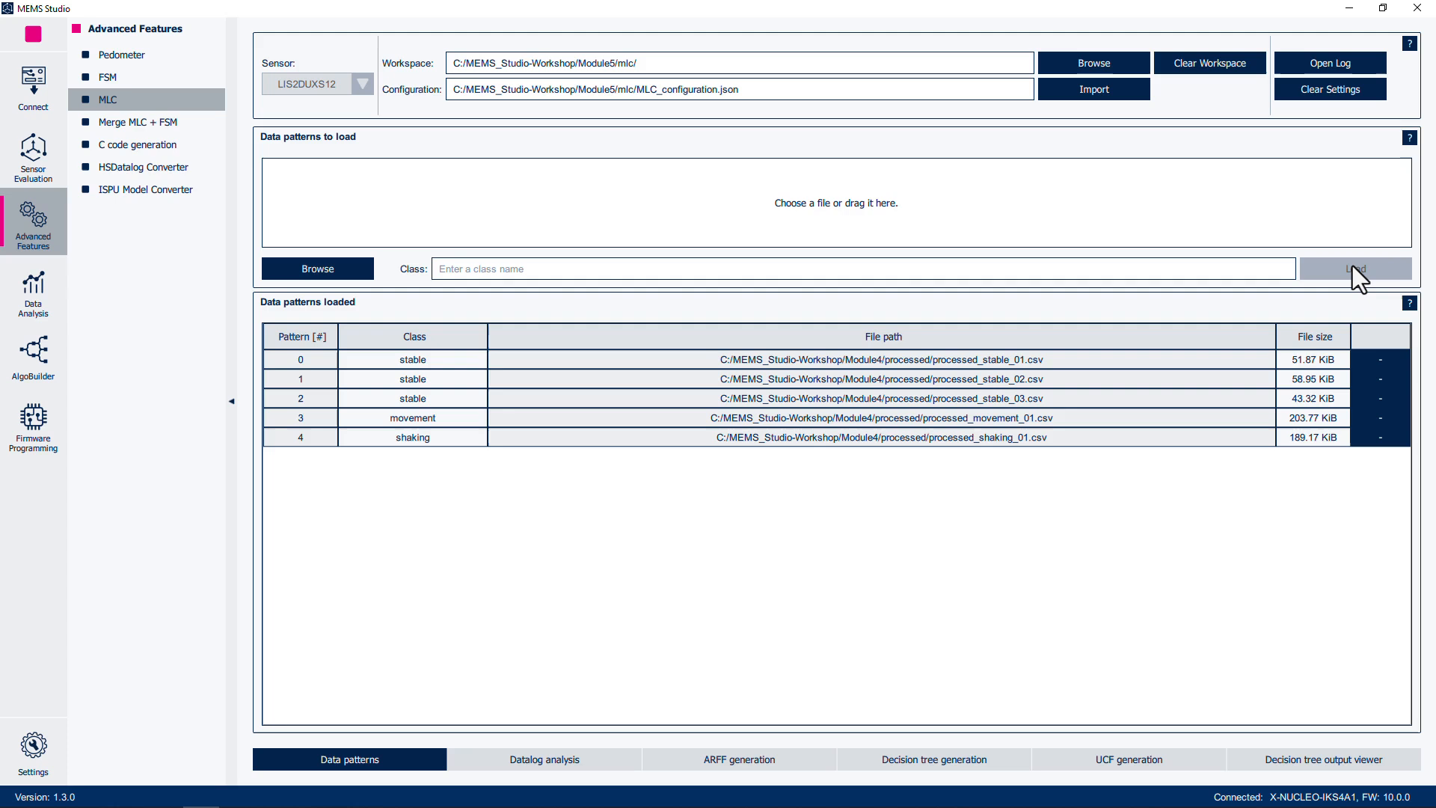
- Set the MLC window length to 200 in the ARFF generation settings
left_click(737, 758)
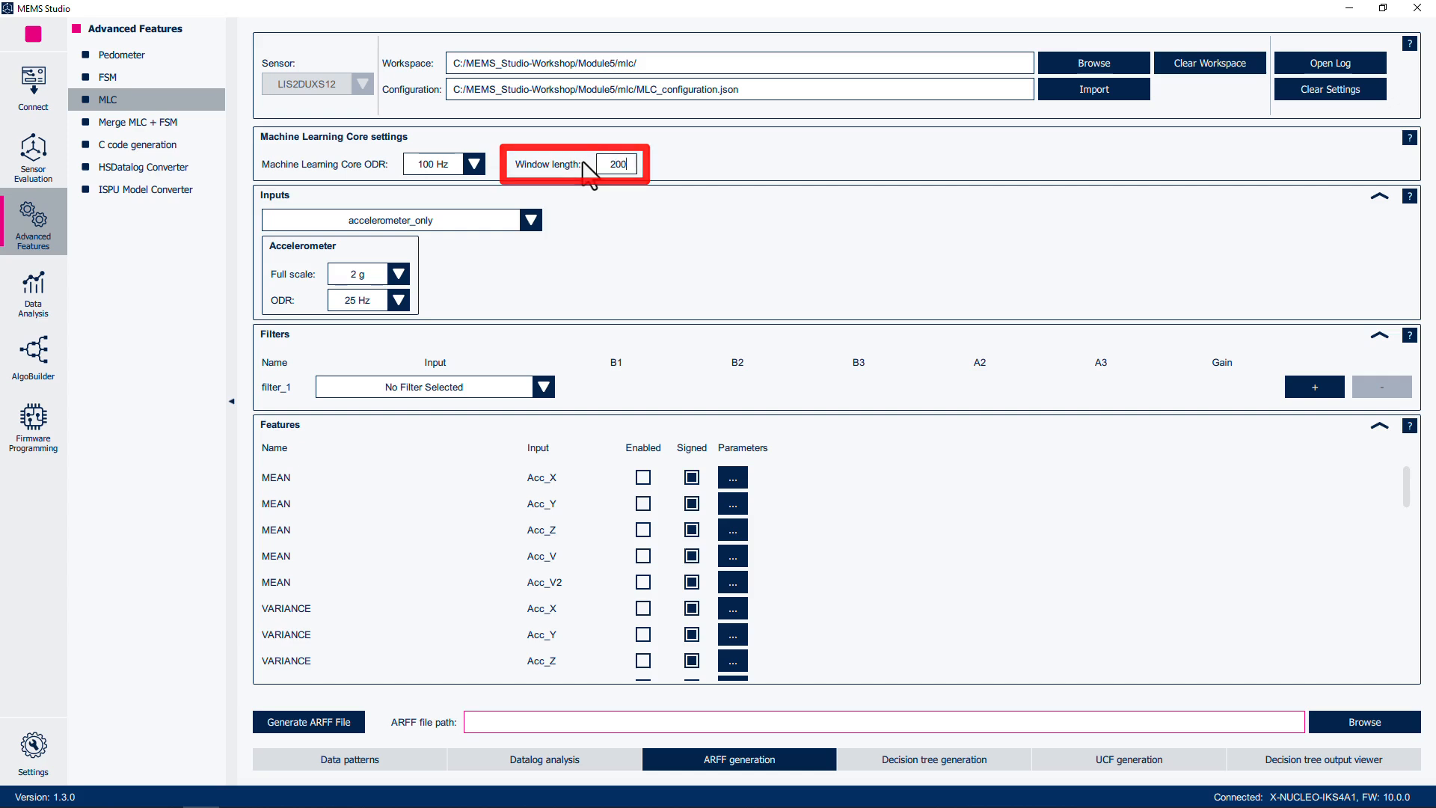
left_click(934, 759)
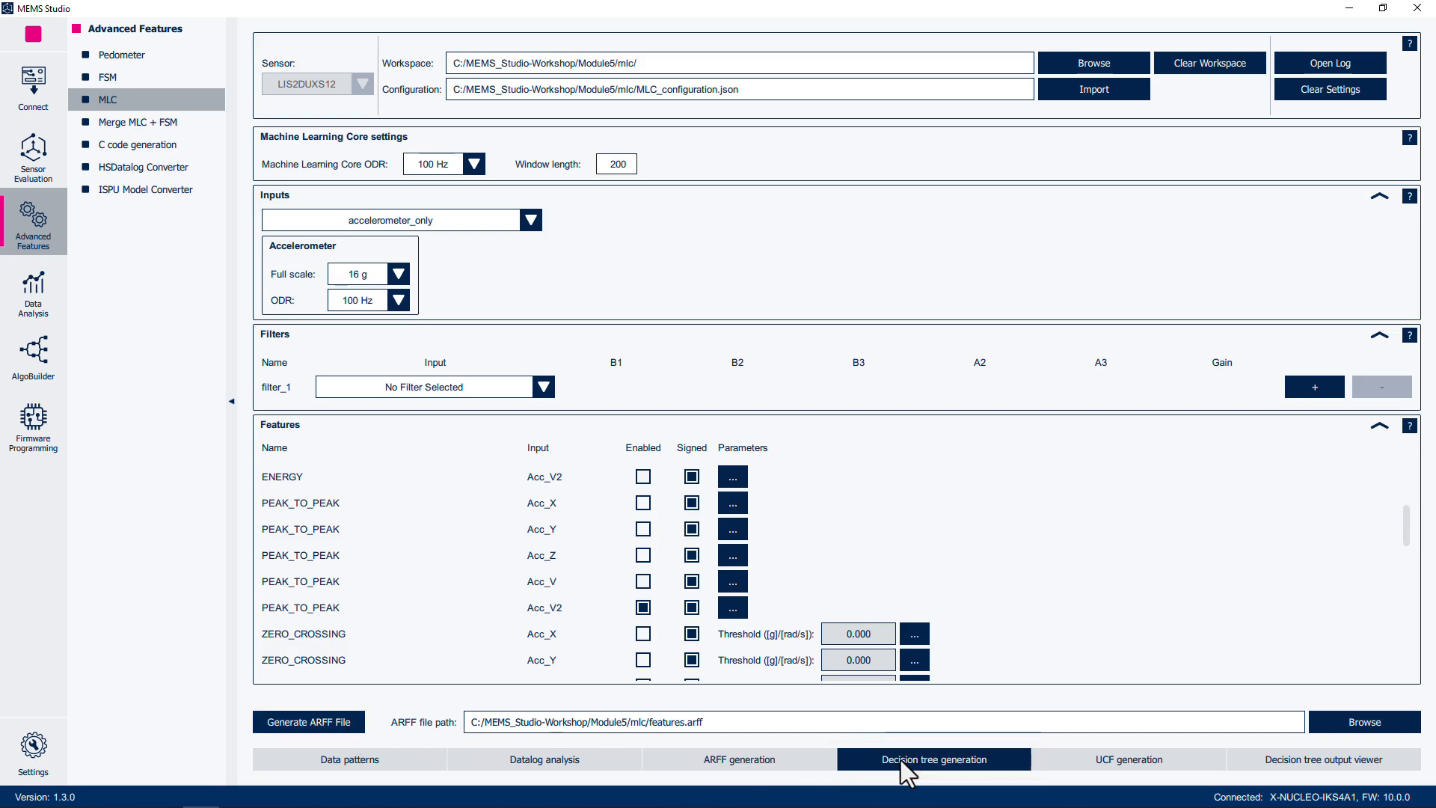
- Set the decision tree to a maximum of 15 nodes and 0.9 confidence factor
left_click(932, 758)
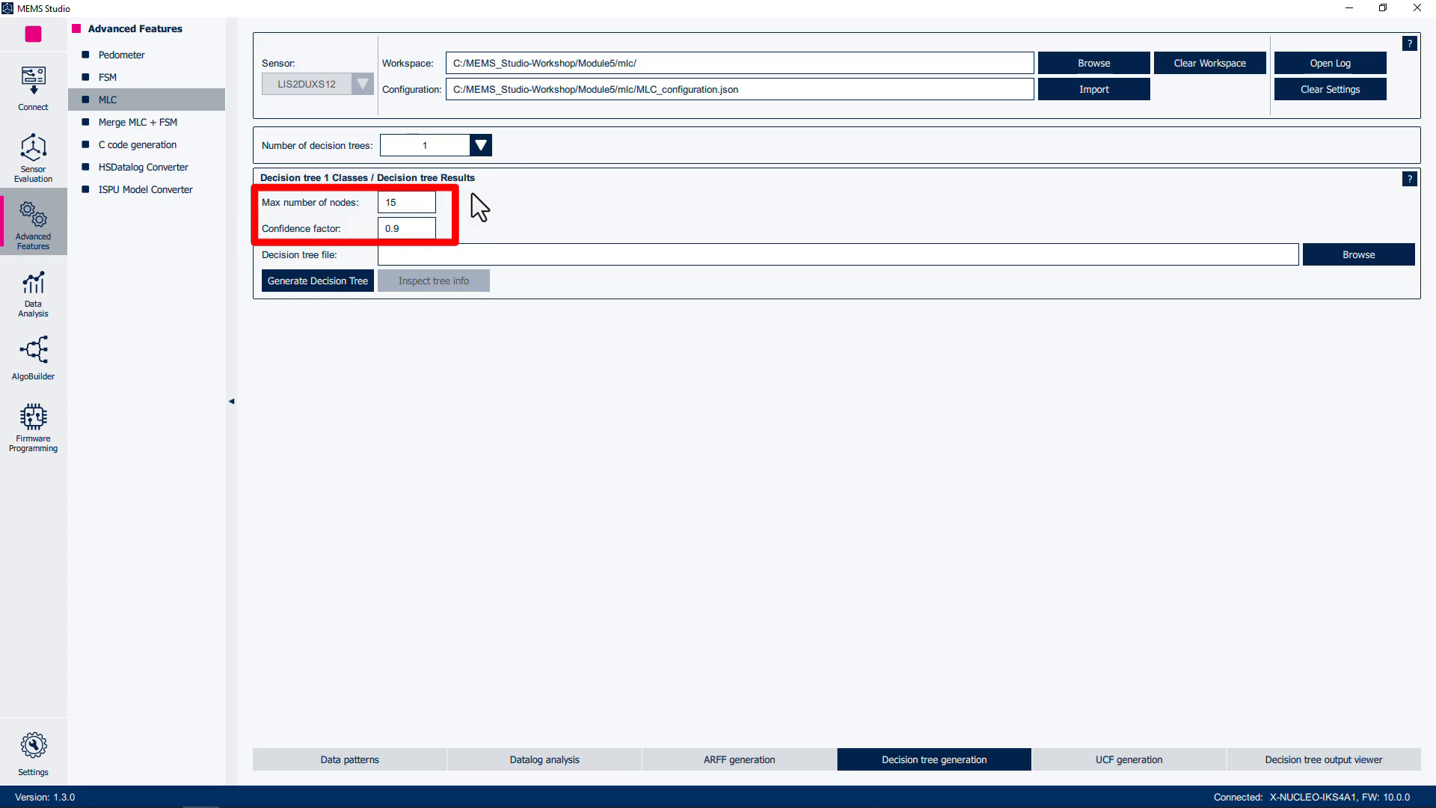
left_click(1322, 759)
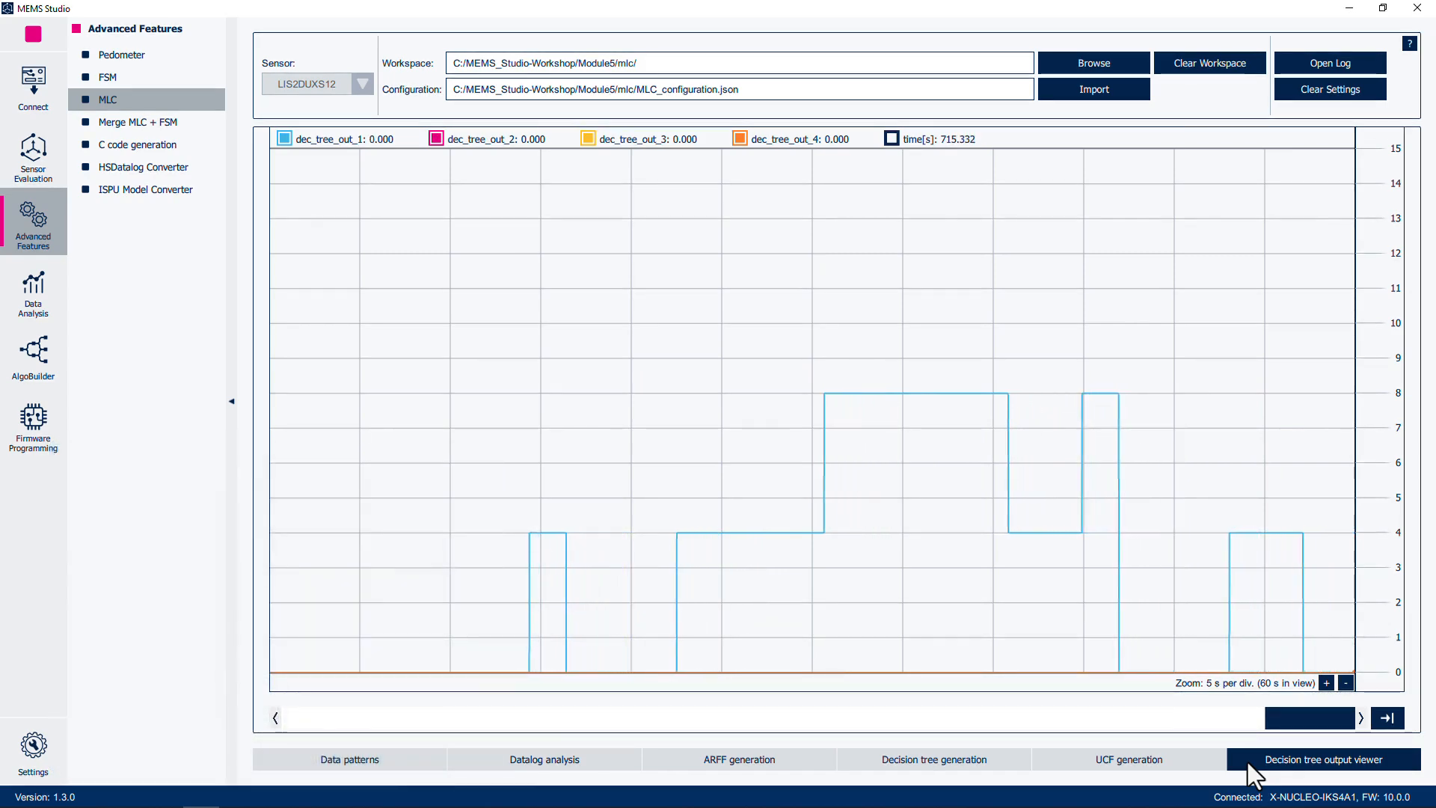
- Show the live dec_tree_out_1 plot stepping between 0, 4 and 8
left_click(544, 759)
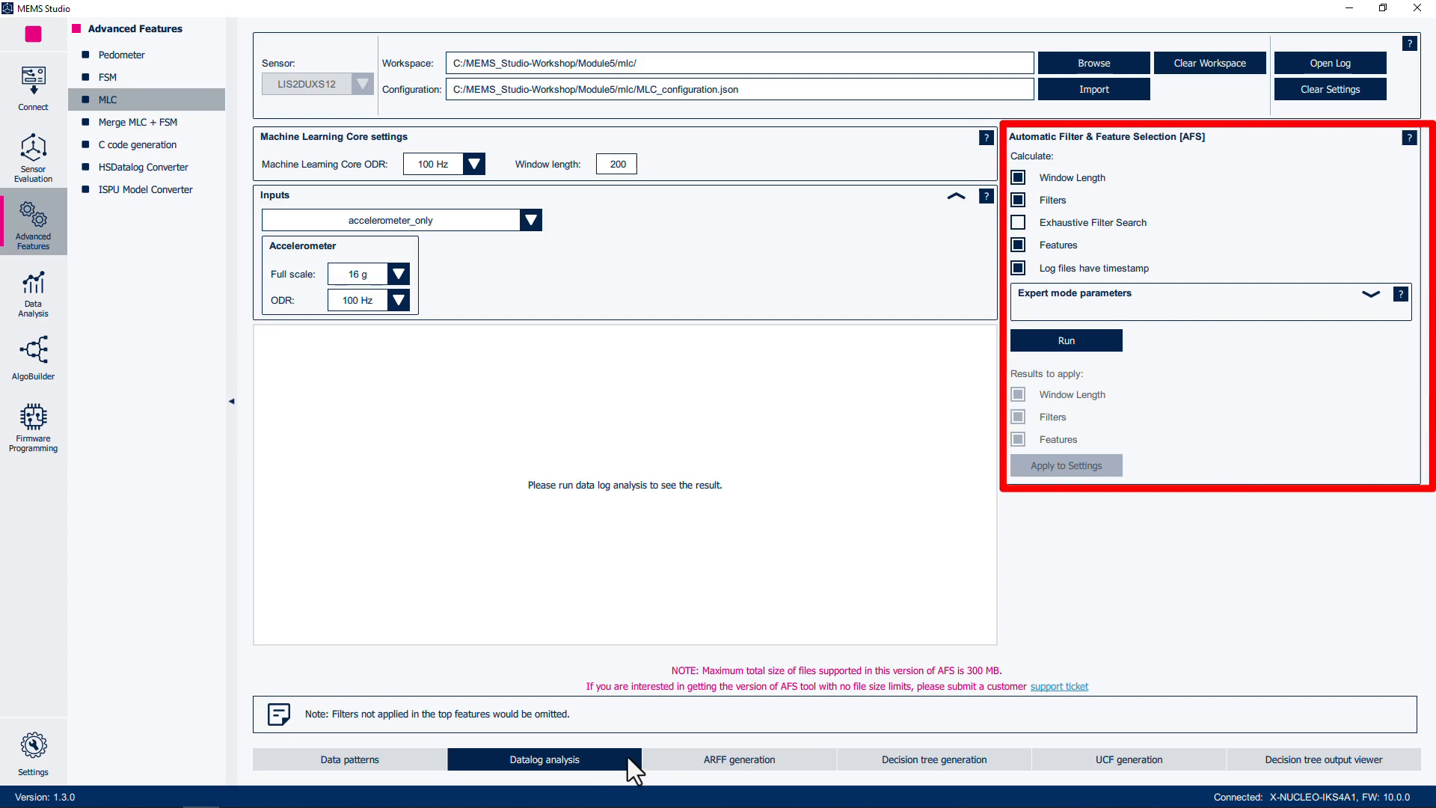
- Reach the Automatic Filter & Feature Selection panel in datalog analysis
left_click(1017, 199)
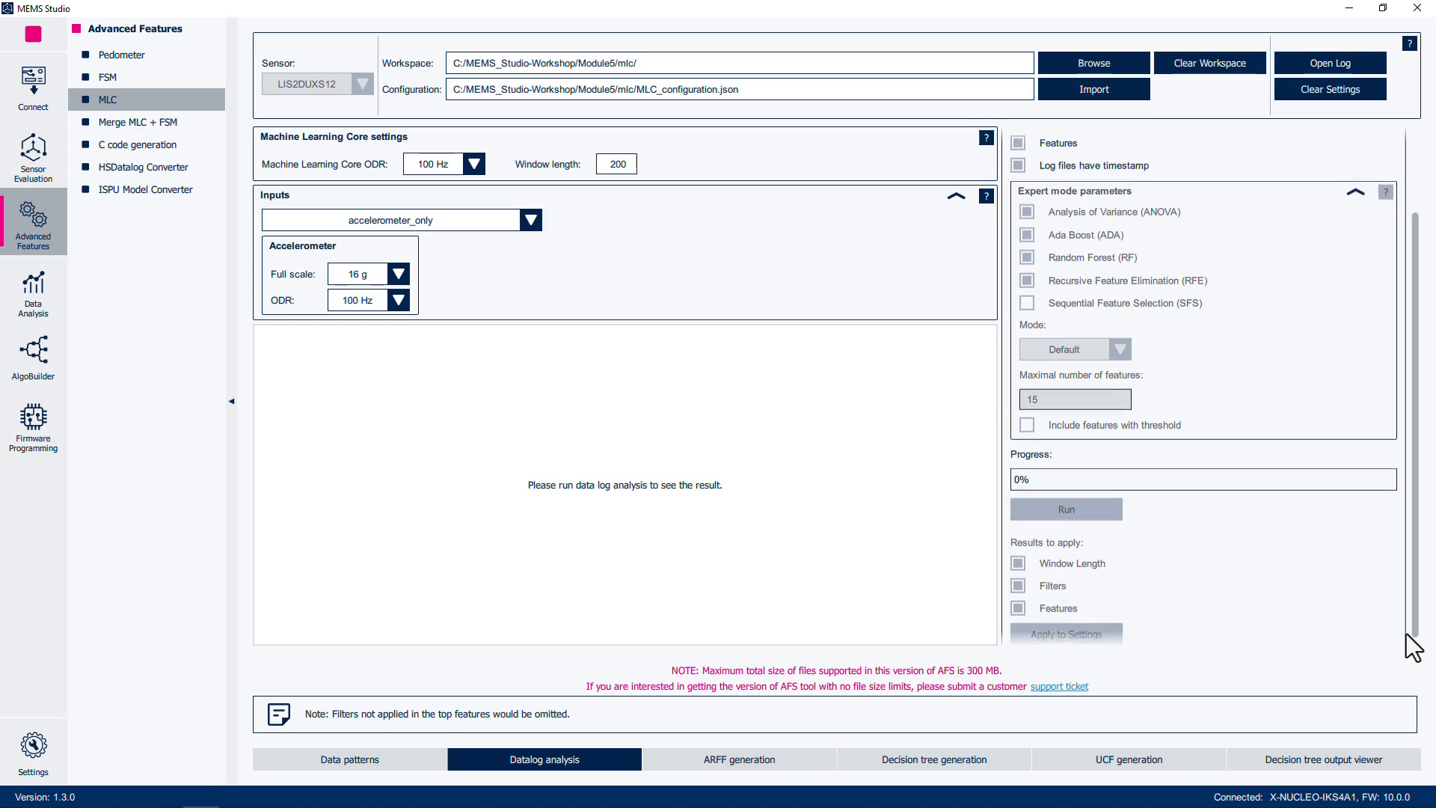
left_click(932, 758)
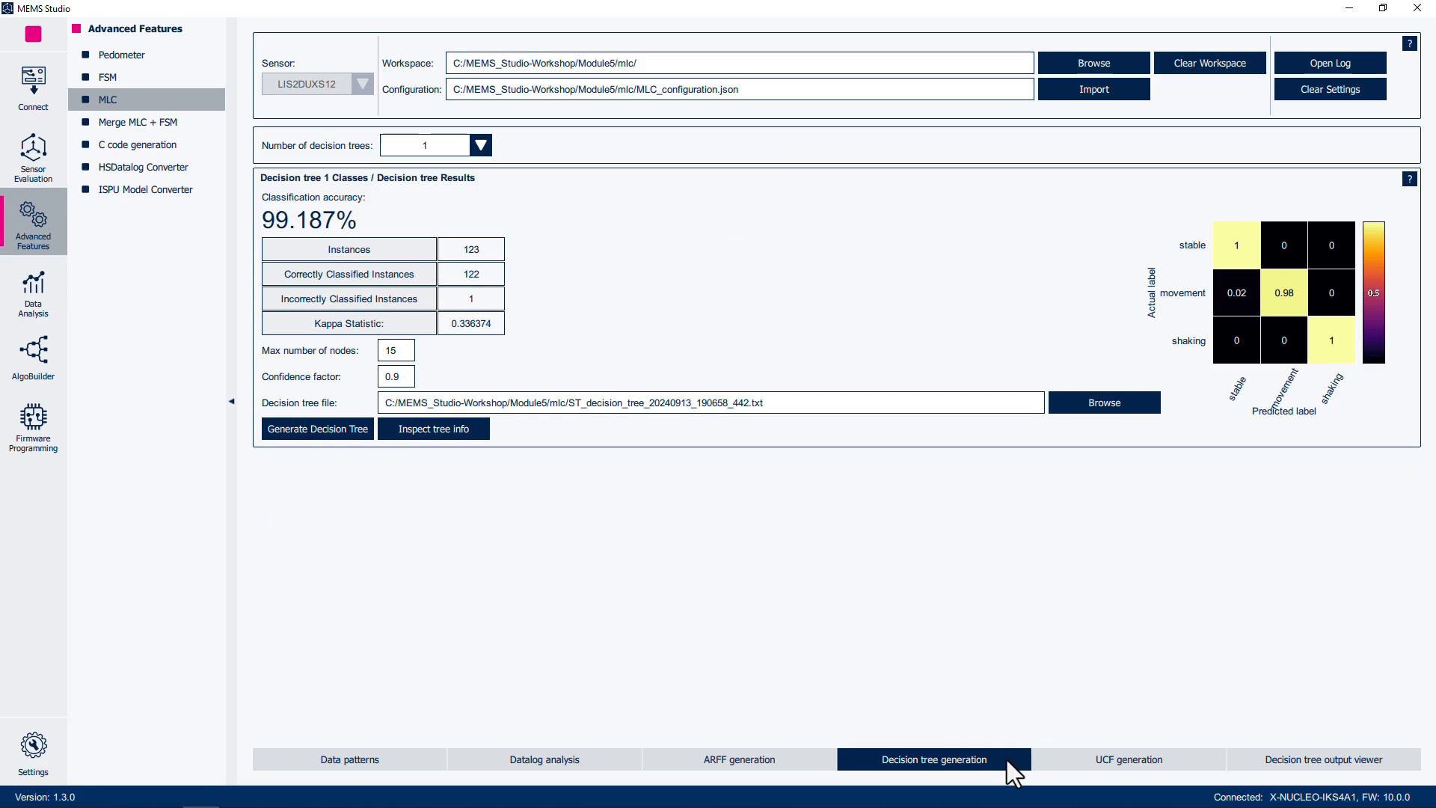
- Generate a new decision tree from the ARFF data with 99.187% accuracy
left_click(1321, 758)
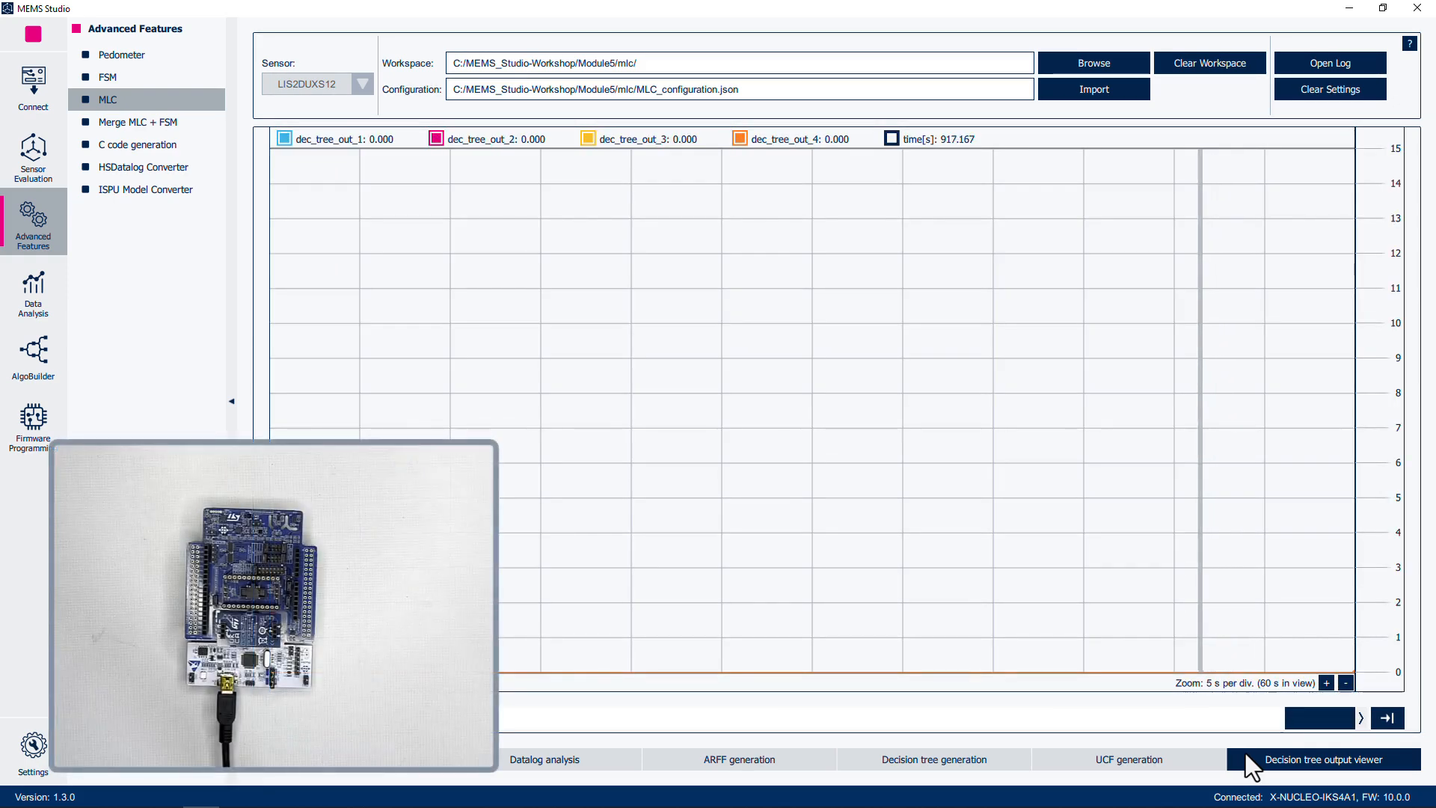